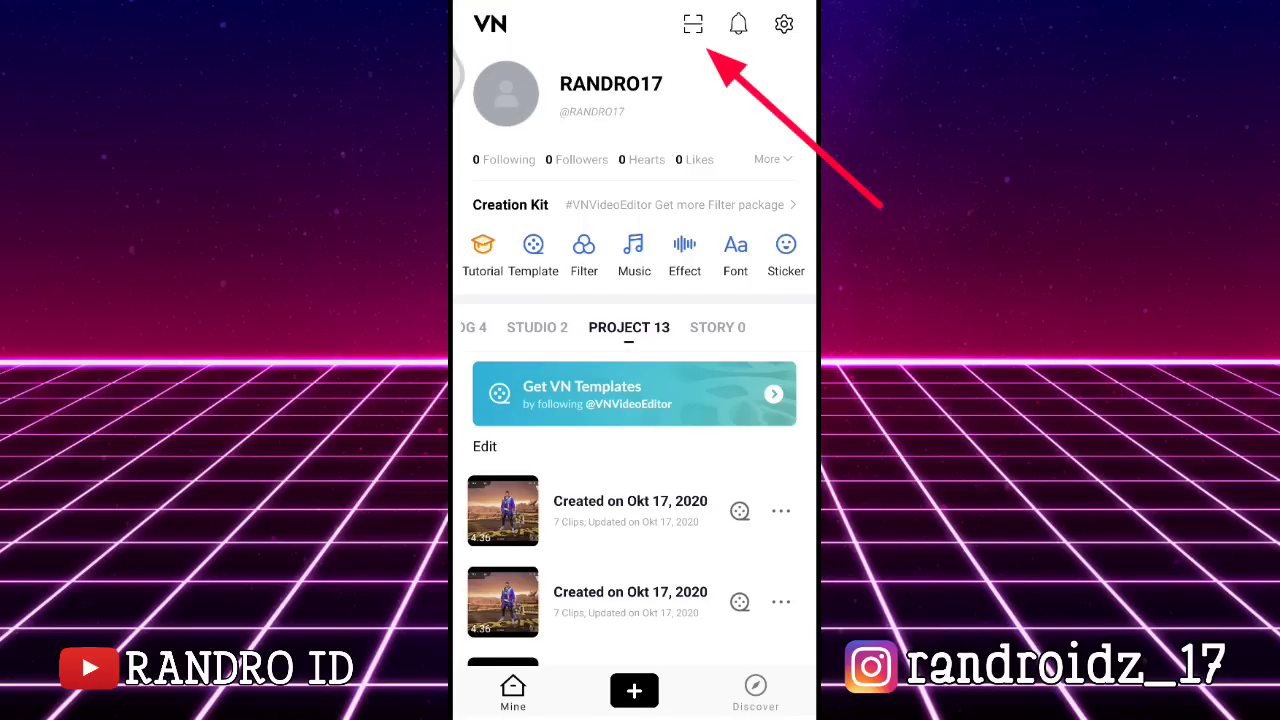
# Scan the saved VN code image from the gallery to preview the 'Dj love story angklung' template
pyautogui.click(692, 24)
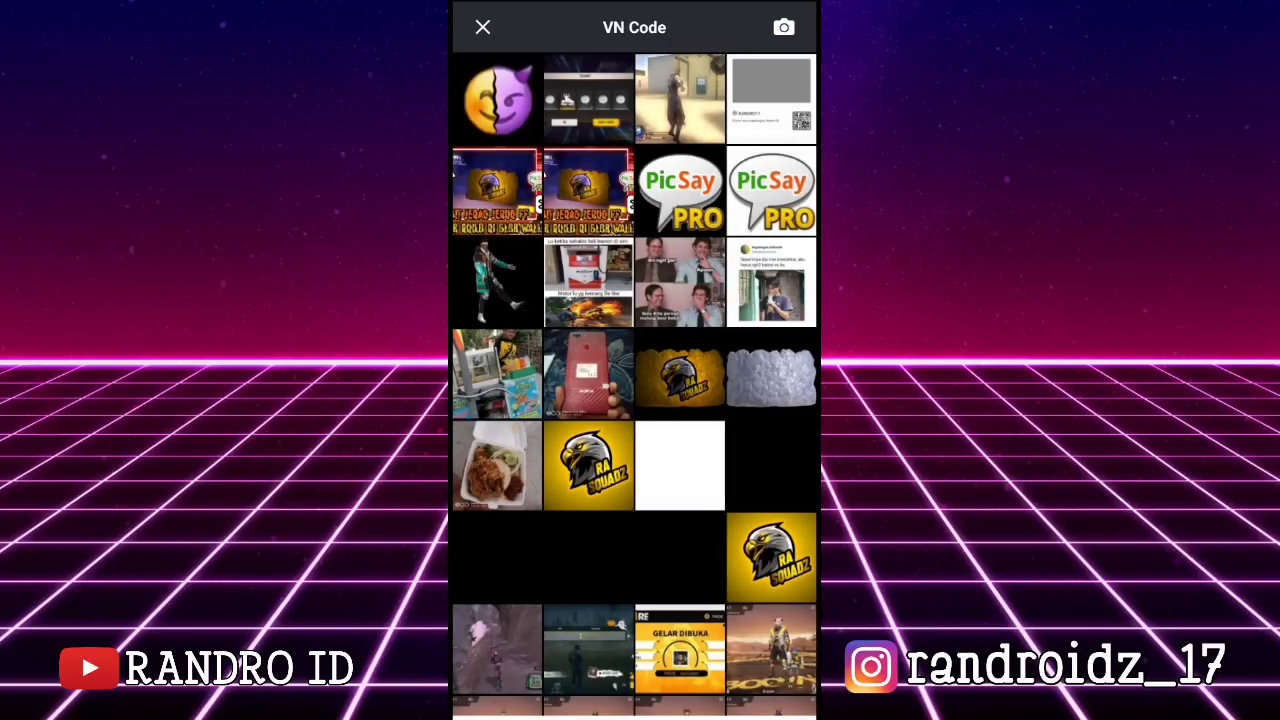
pyautogui.click(771, 648)
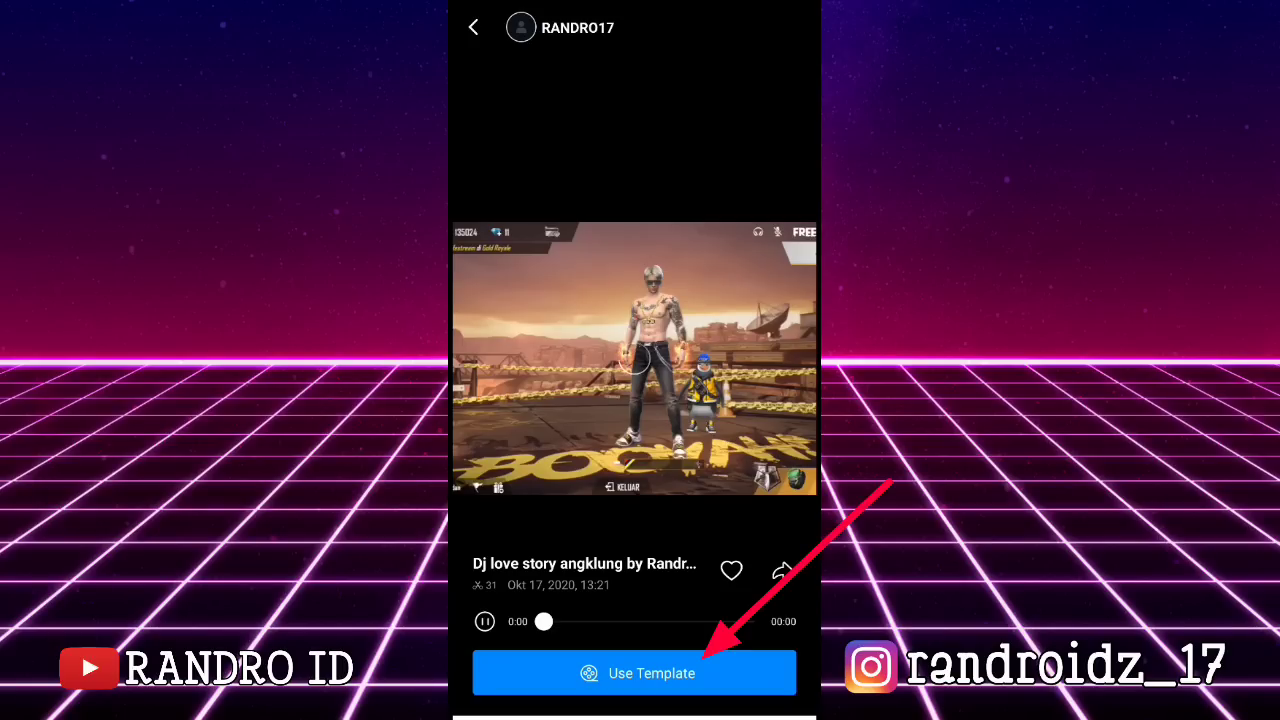
# Use the template and put a Free Fire gameplay video from the album into slot one
pyautogui.click(634, 672)
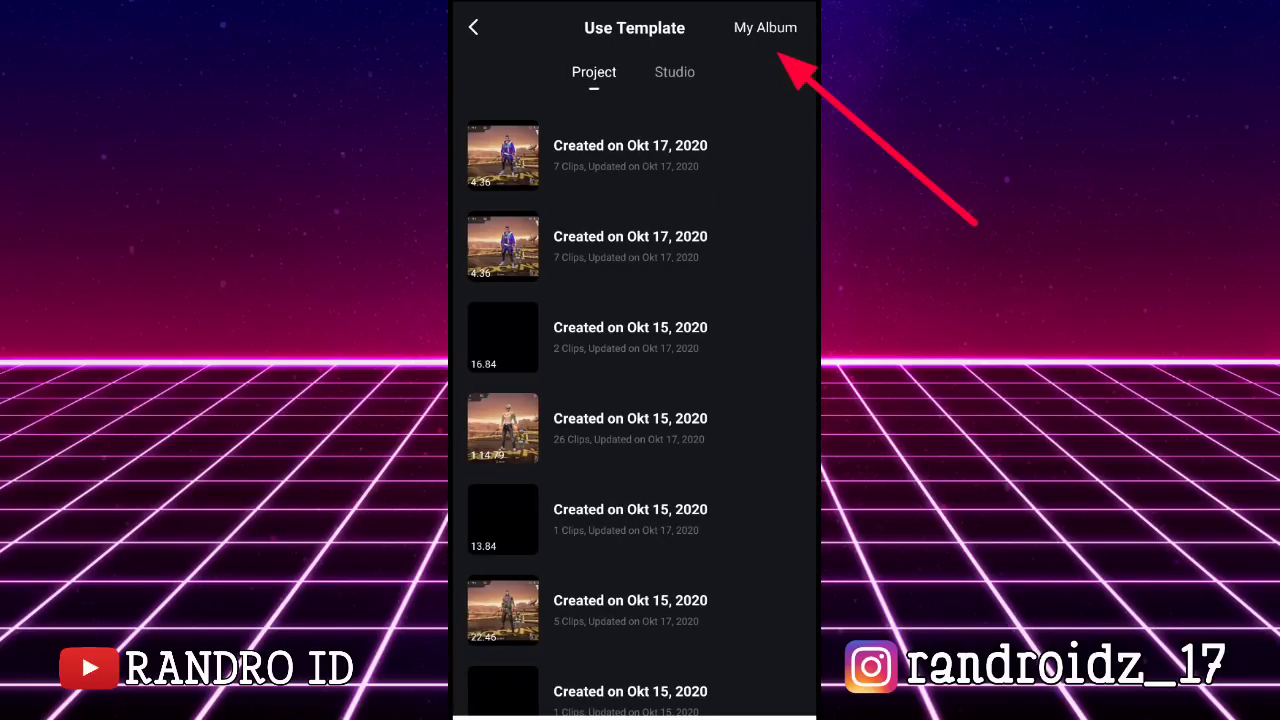
pyautogui.click(765, 27)
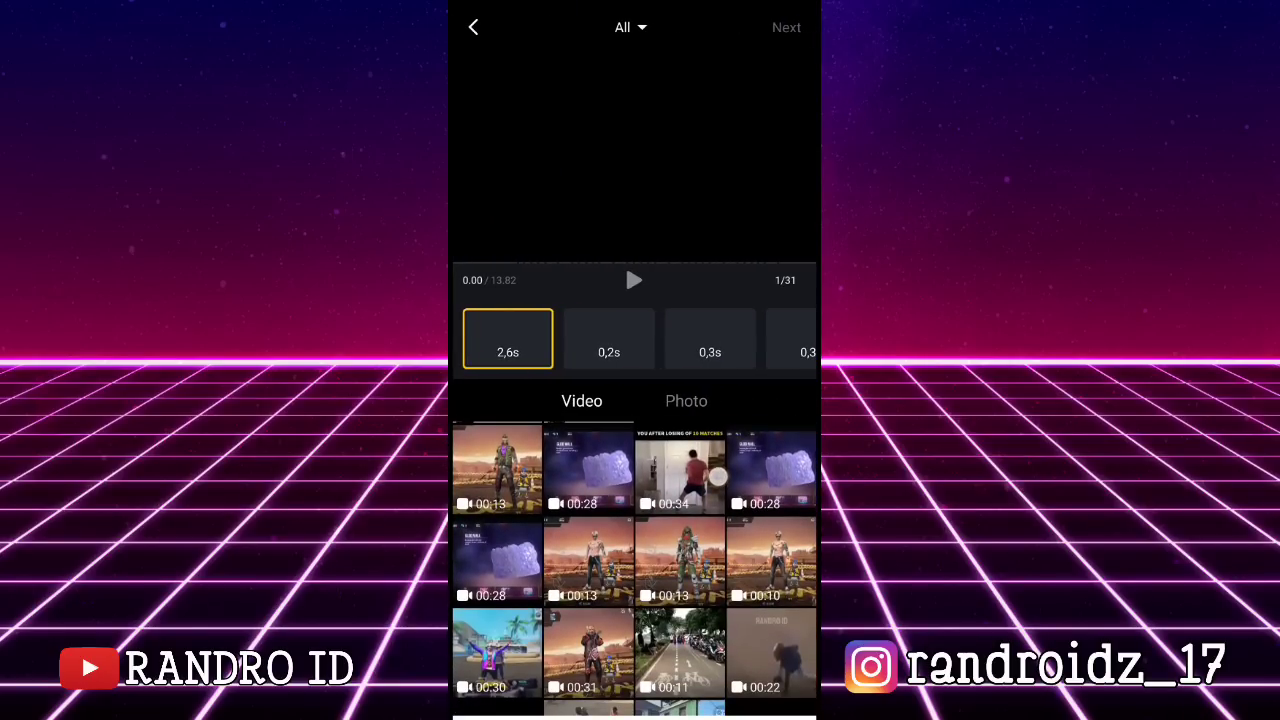
pyautogui.click(680, 470)
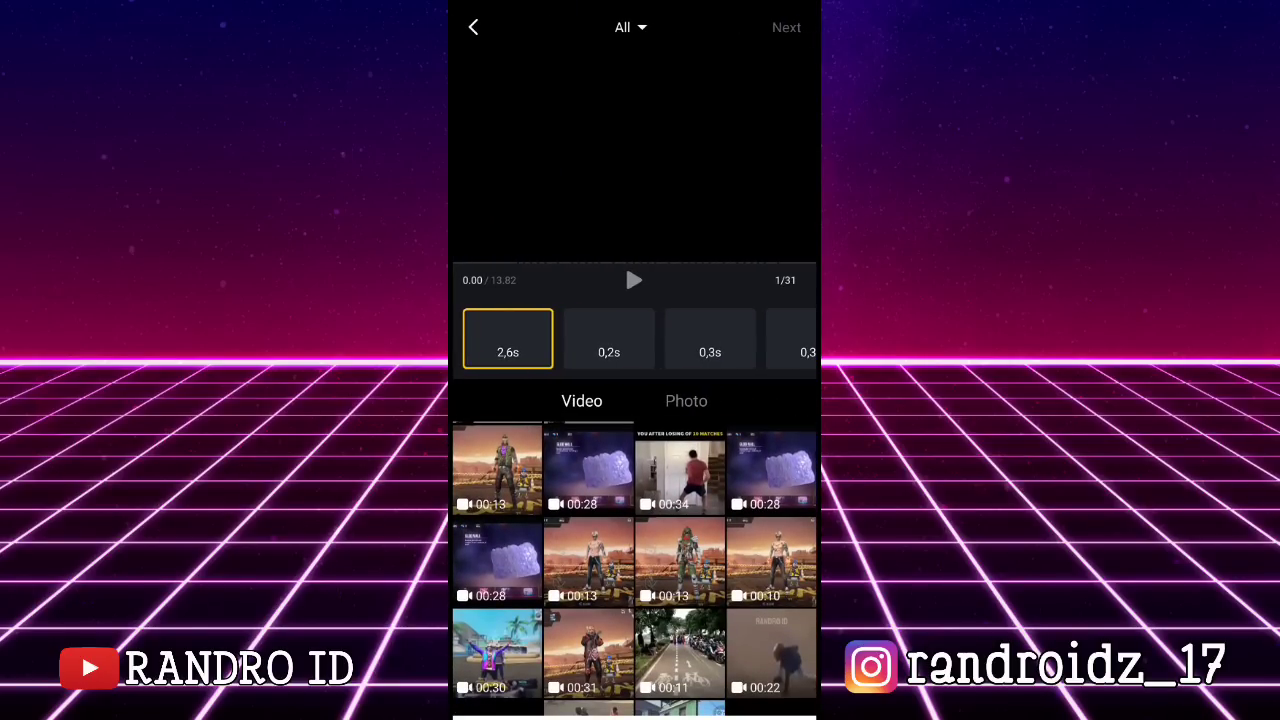
pyautogui.click(609, 338)
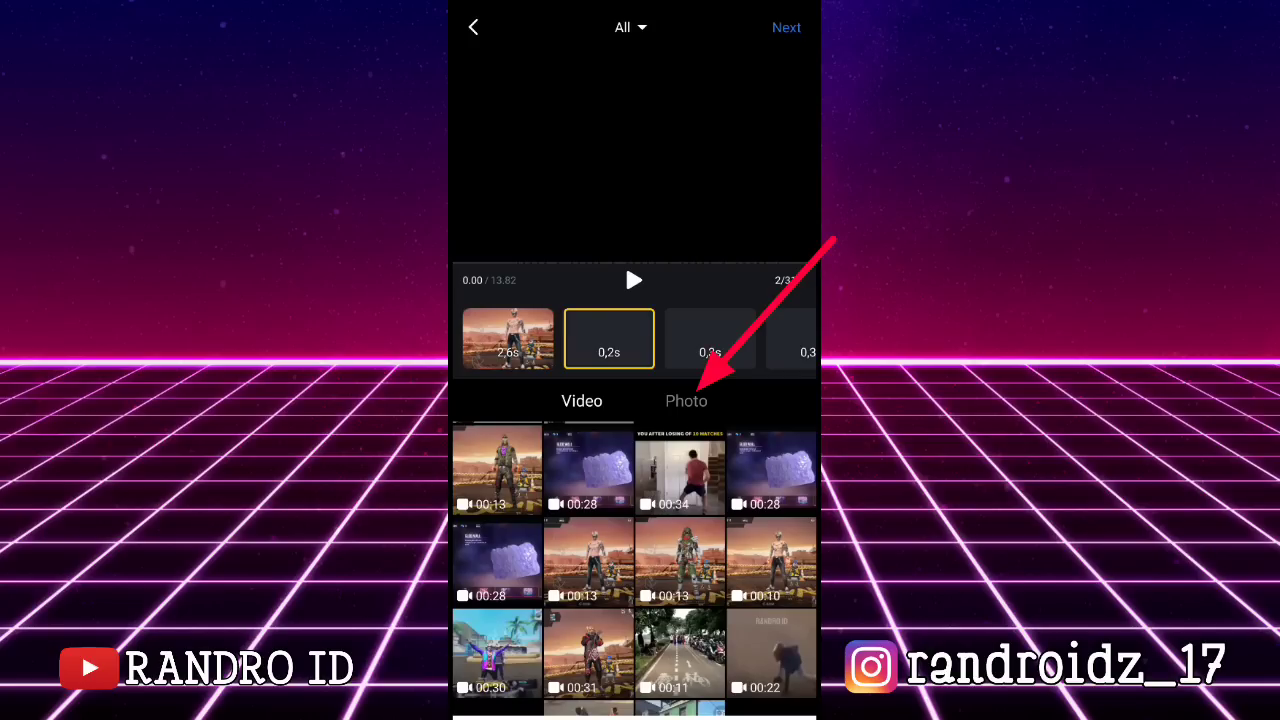
# Pick Free Fire character photos until all 31 slots are filled, then open the editing timeline
pyautogui.click(686, 401)
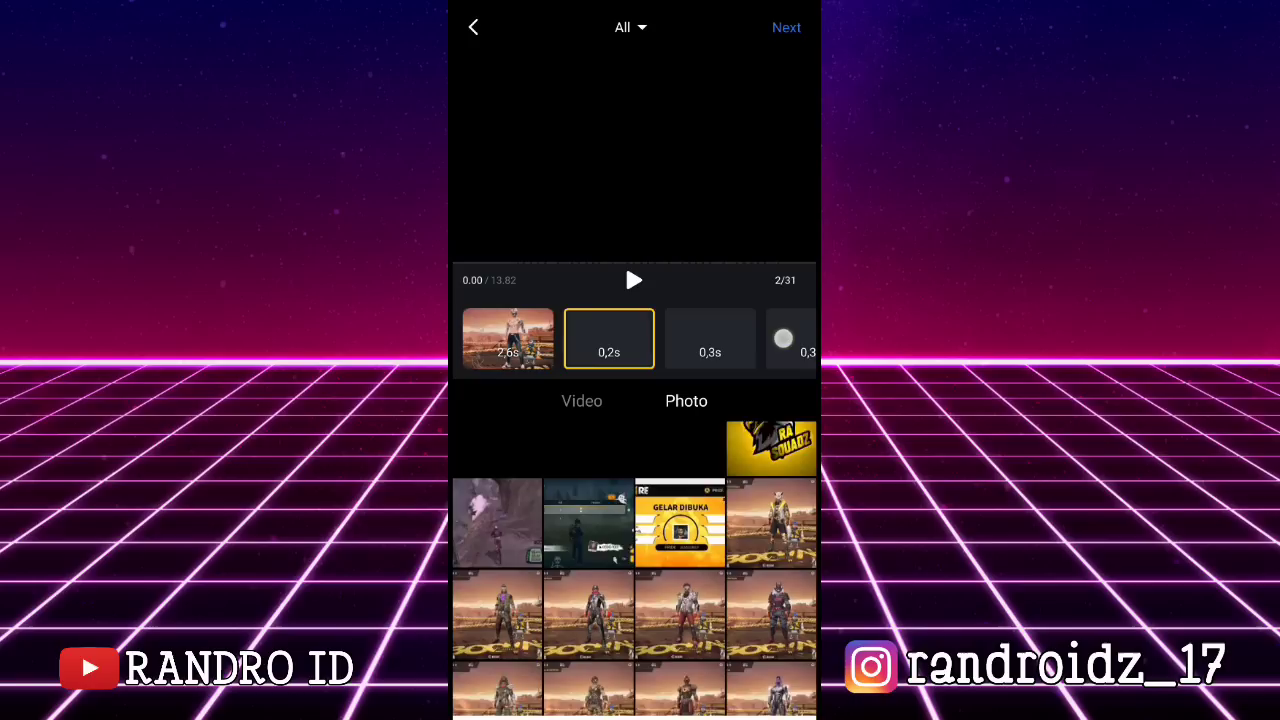
pyautogui.scroll(3)
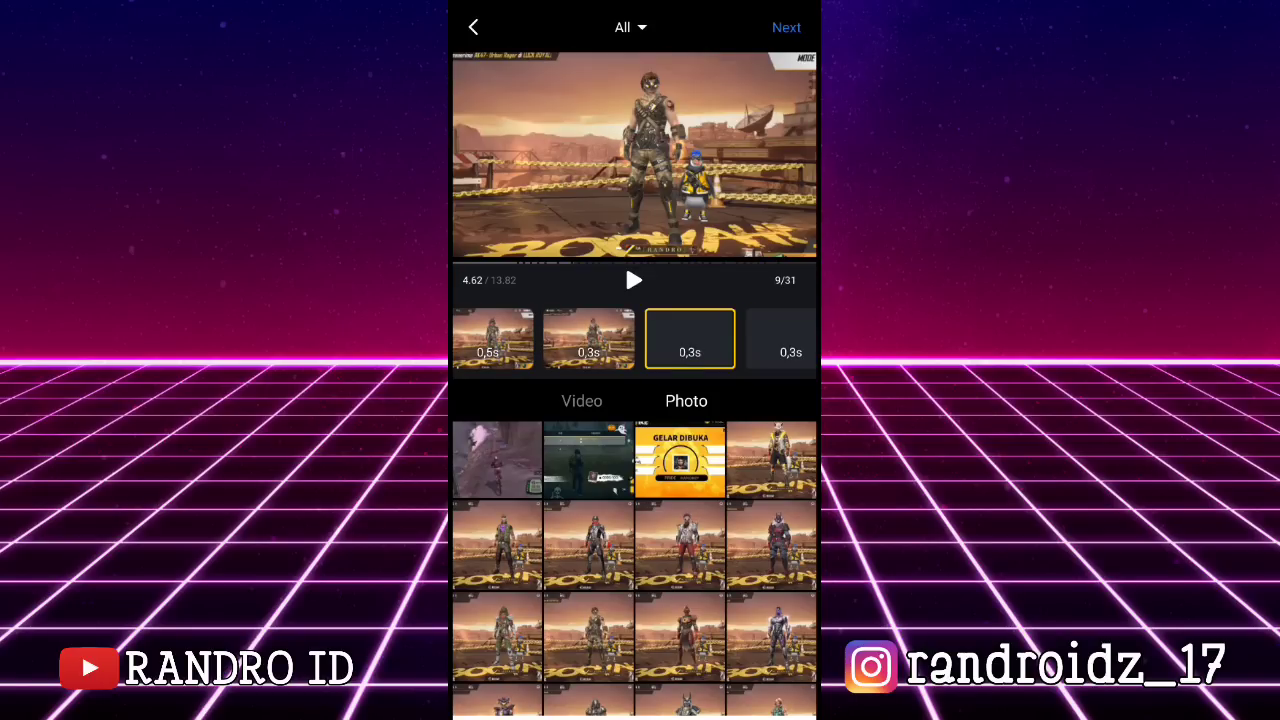
pyautogui.scroll(-3)
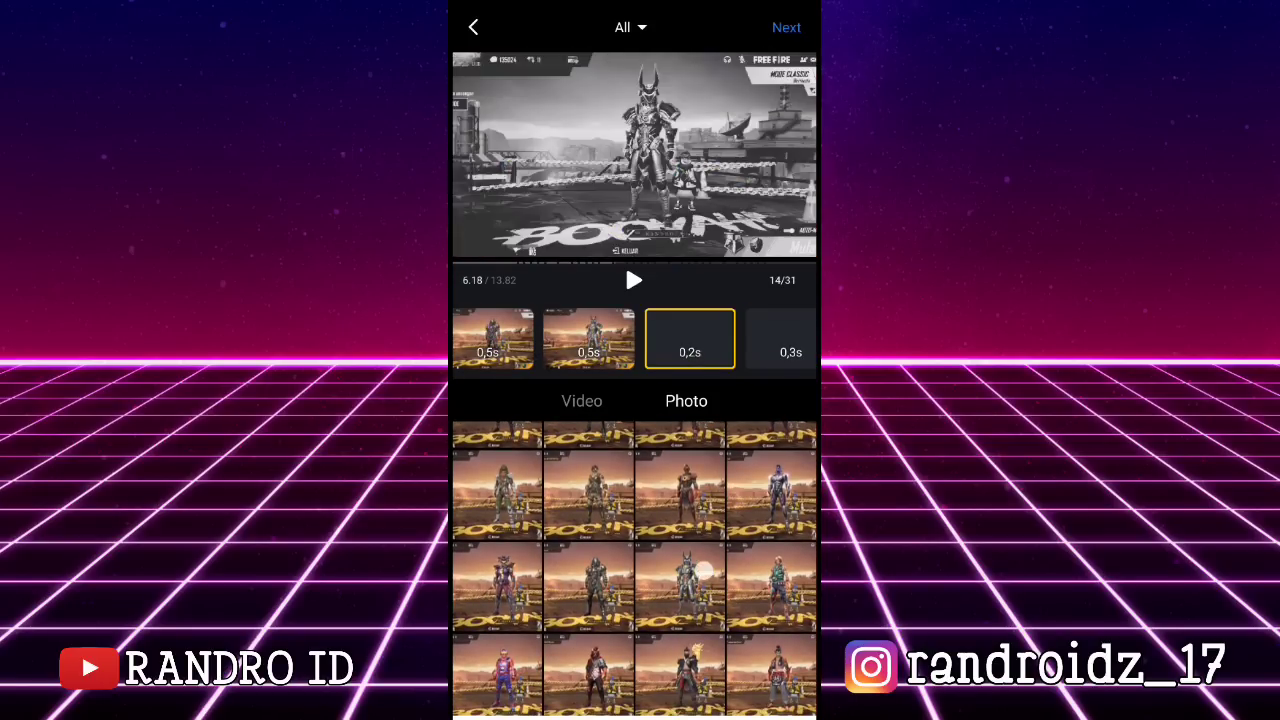
pyautogui.scroll(-3)
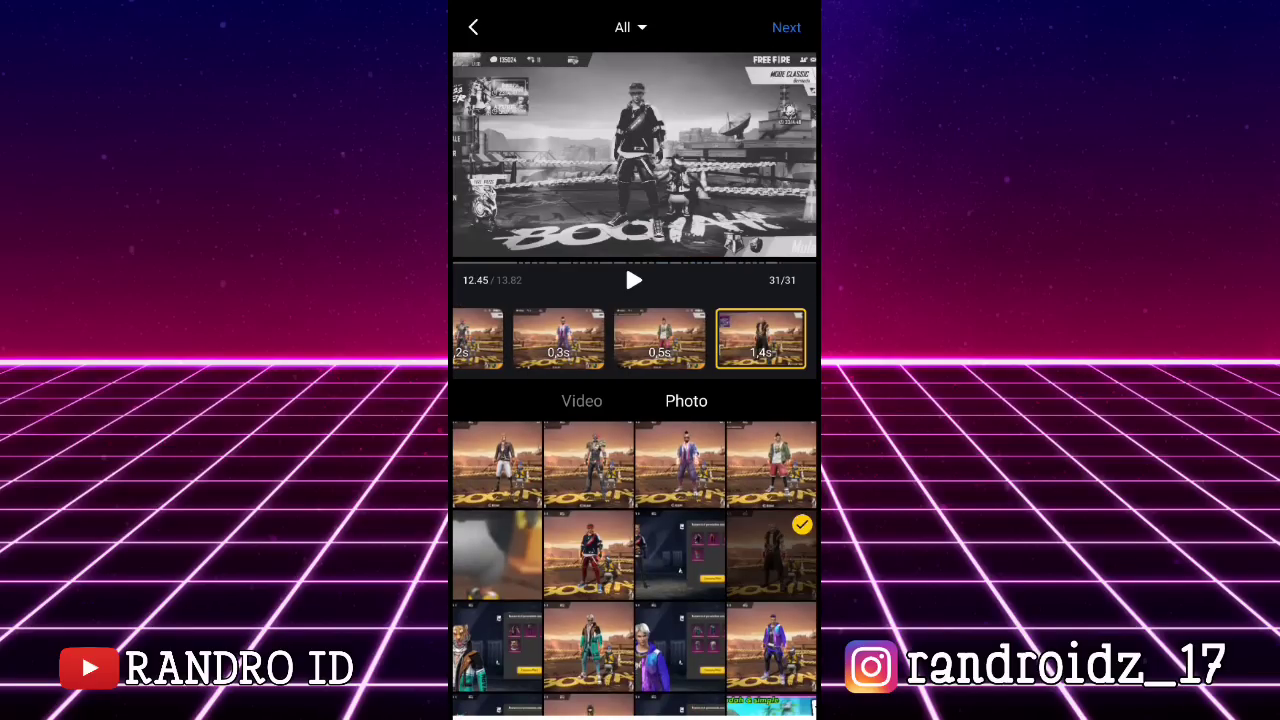
pyautogui.click(588, 650)
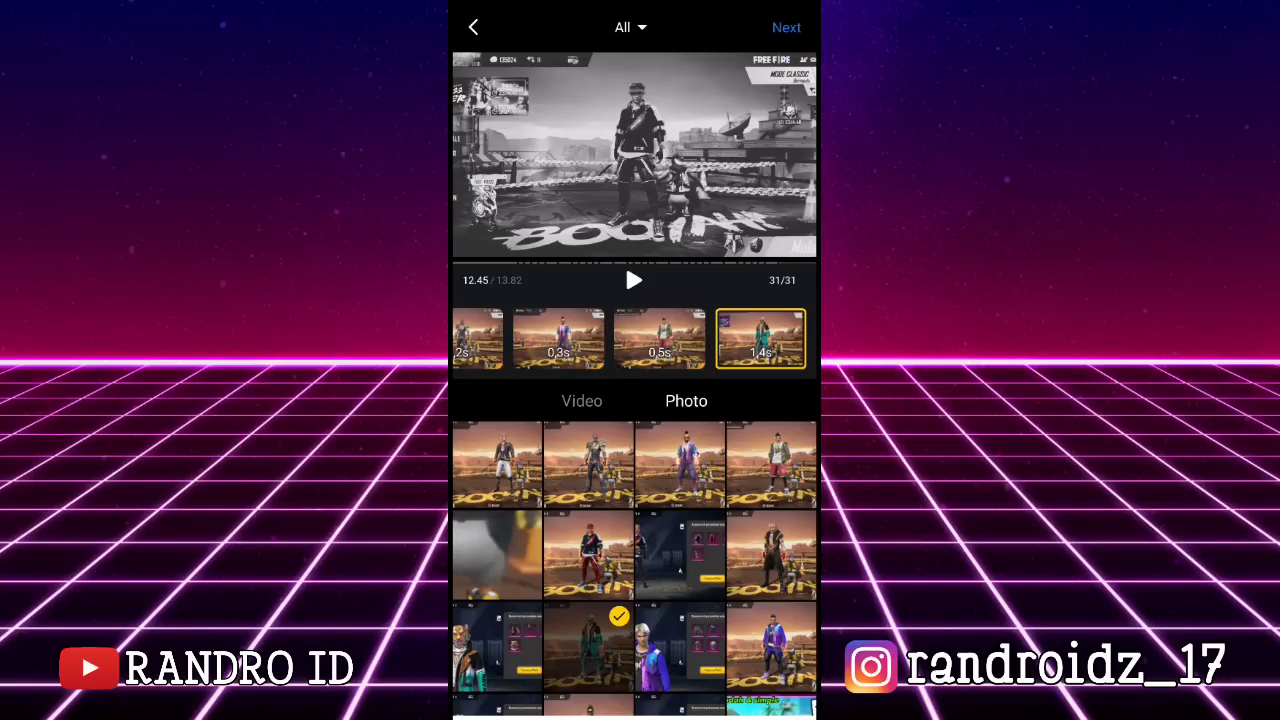
pyautogui.click(786, 27)
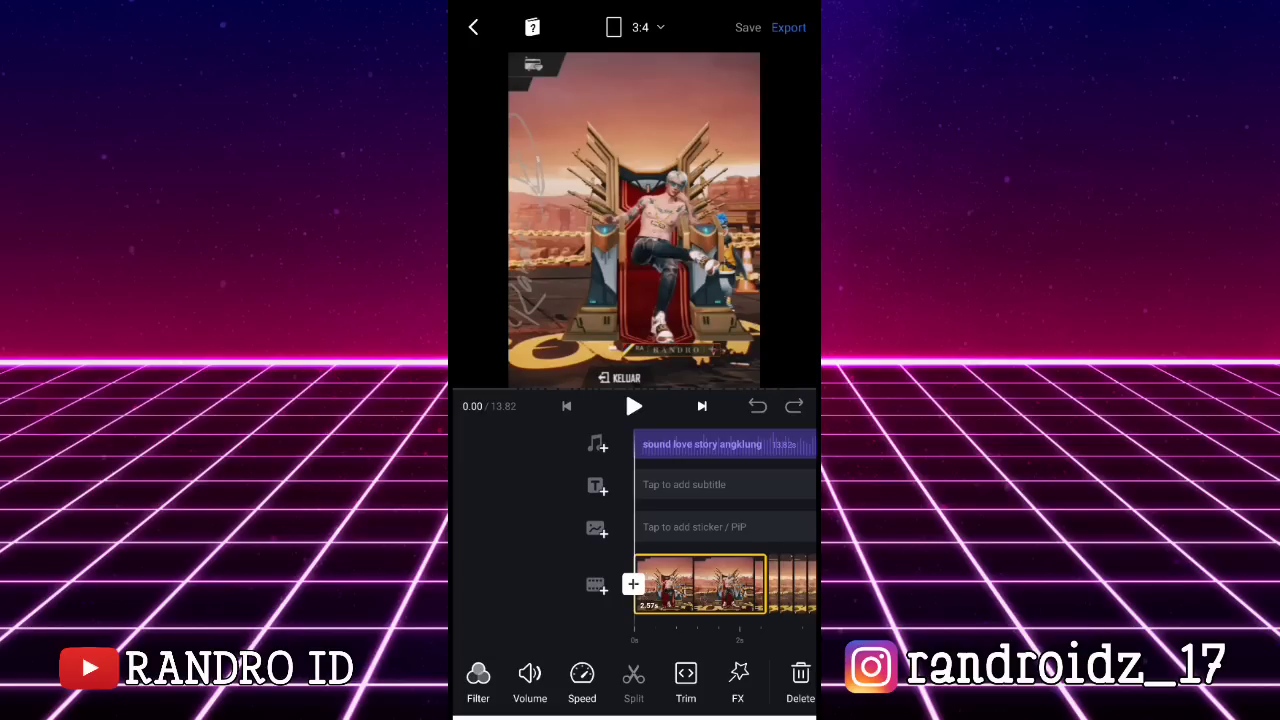
pyautogui.click(634, 406)
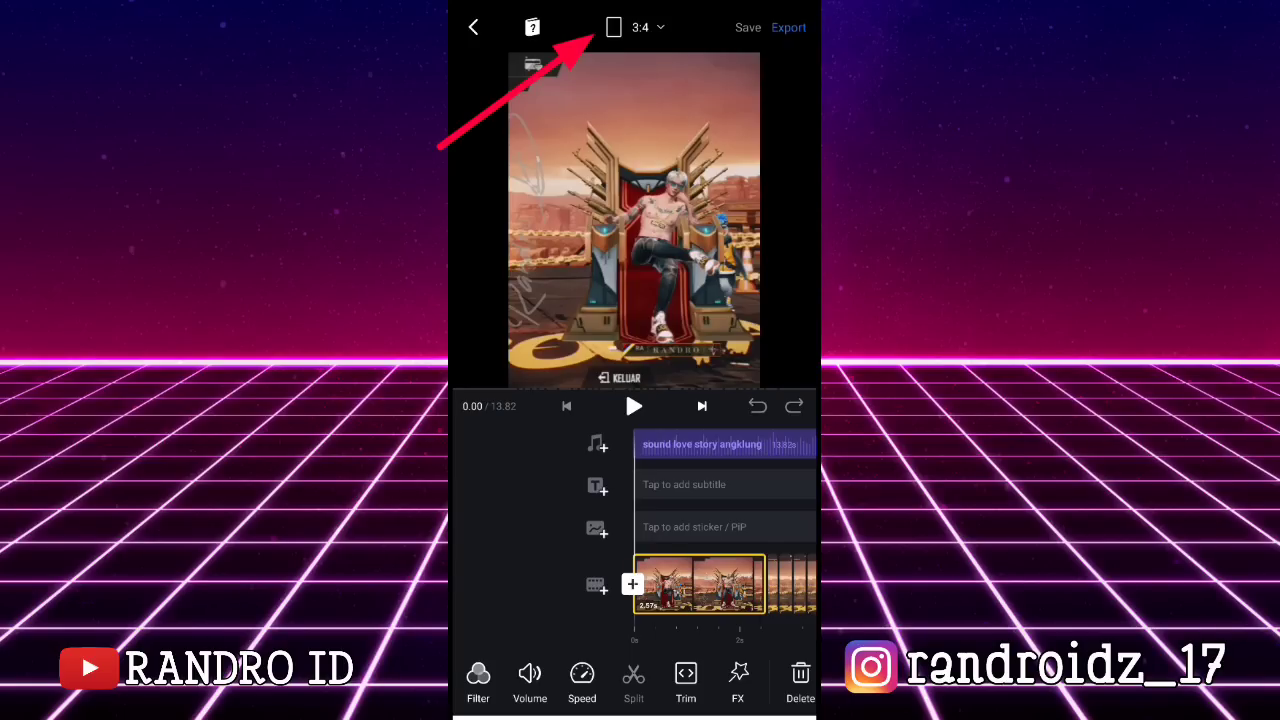
# Change the frame ratio from 3:4 to 1:1 and bring up export settings at 1080p, 60 fps
pyautogui.click(613, 27)
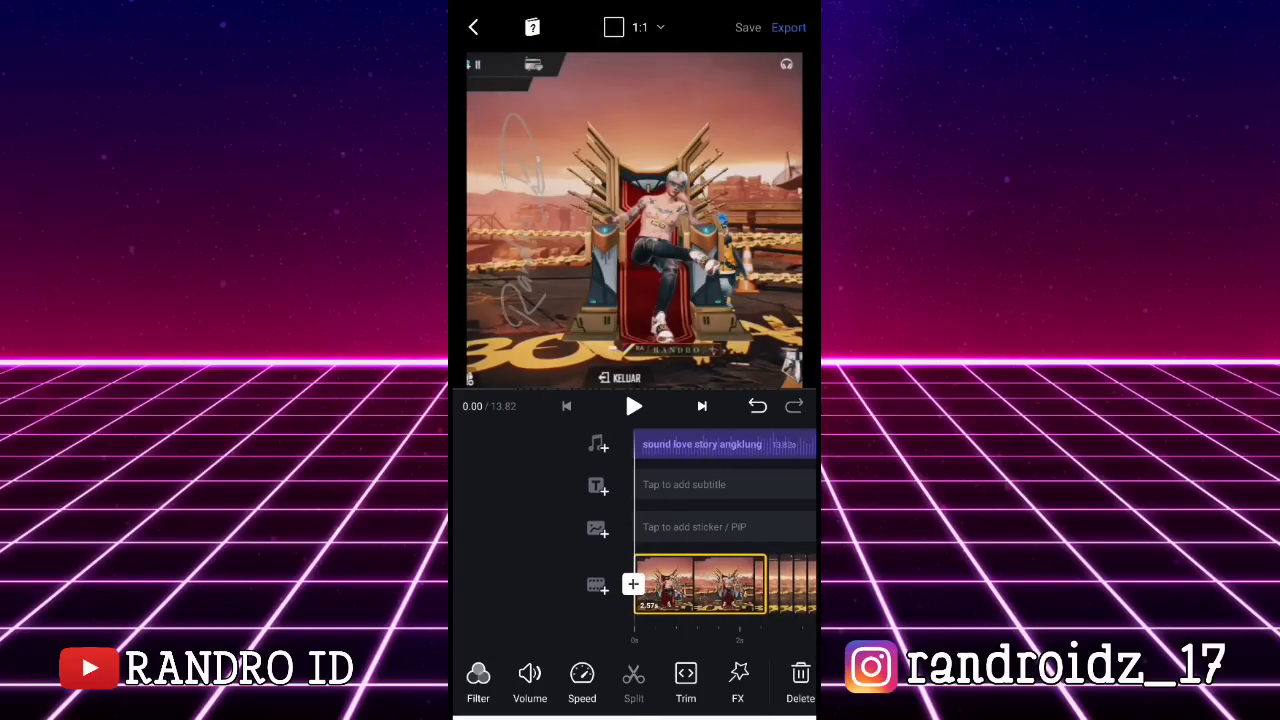
pyautogui.click(788, 27)
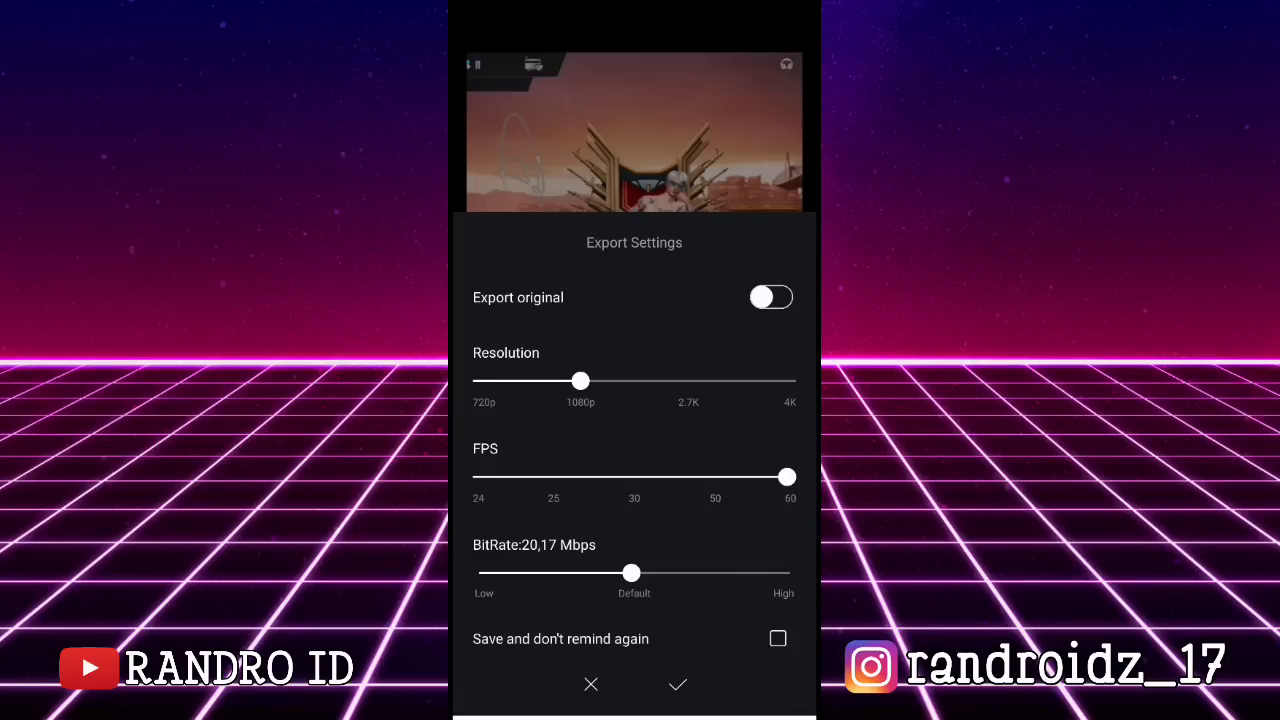
# Export at 1080p 60 fps, enter the title 'tui' on the Publish page, and return home
pyautogui.click(678, 685)
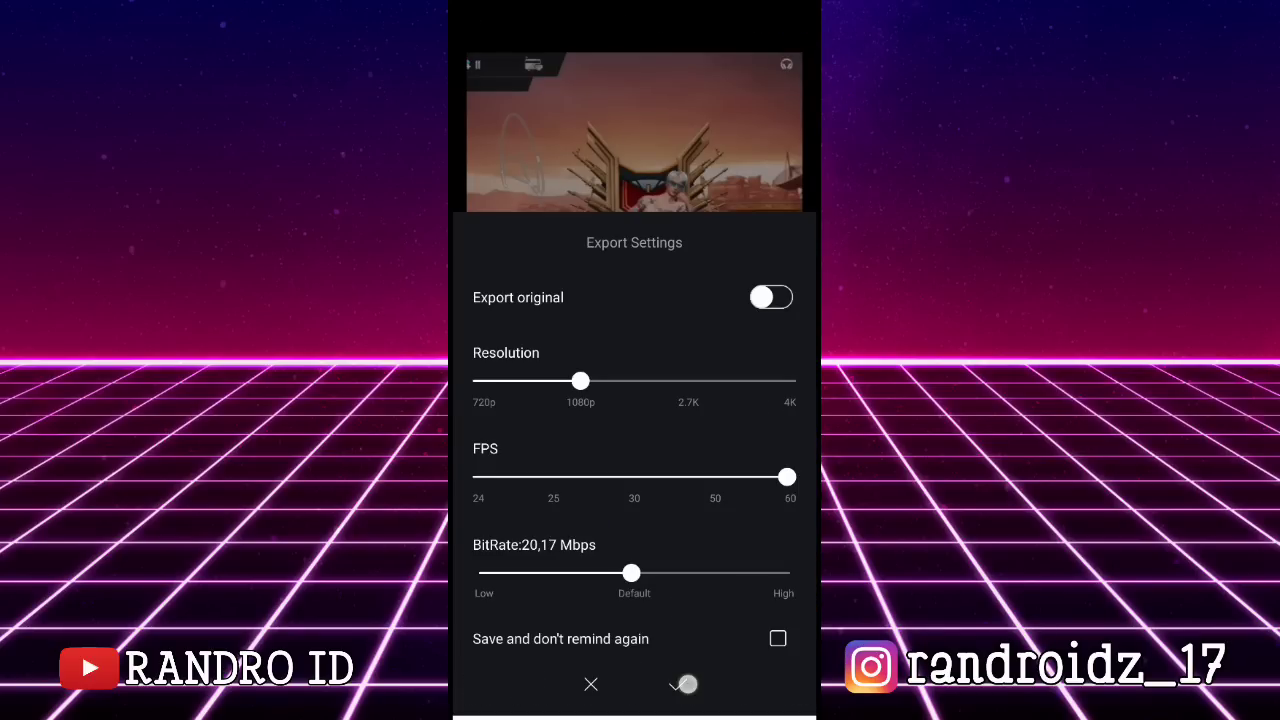
pyautogui.click(683, 684)
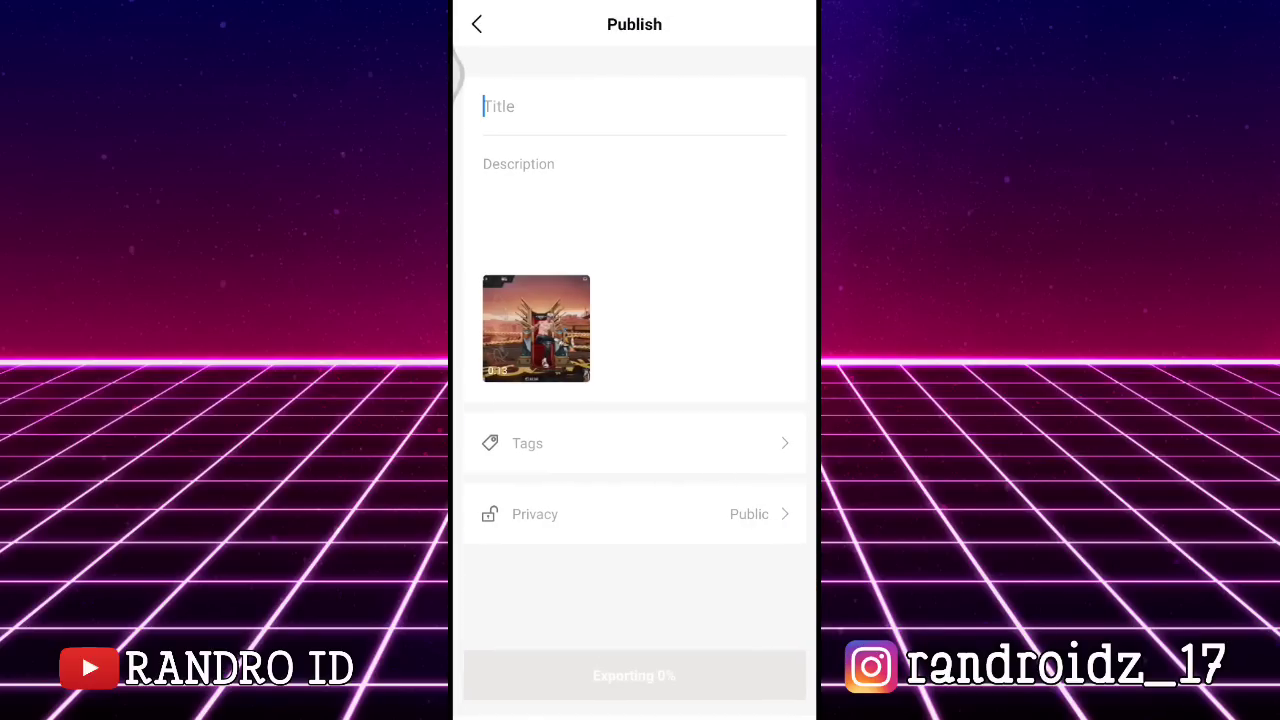
pyautogui.write('tuitd')
pyautogui.click(635, 205)
pyautogui.write('gju')
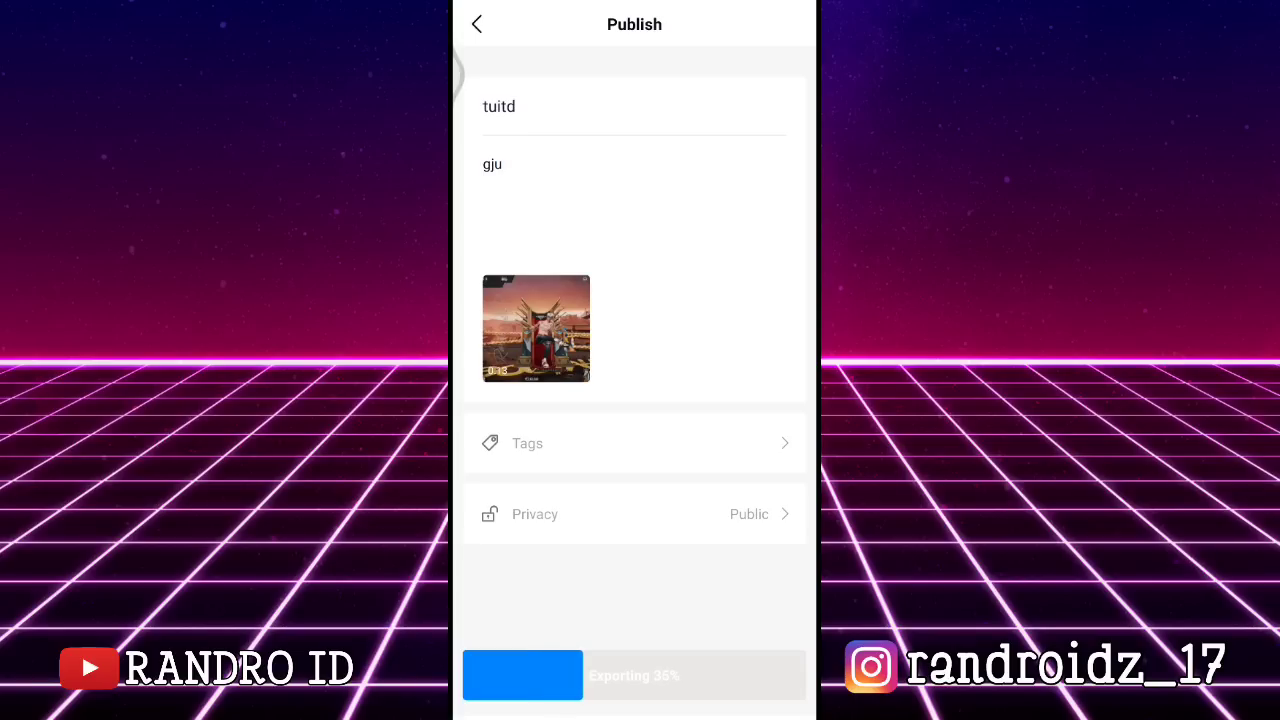
pyautogui.click(476, 24)
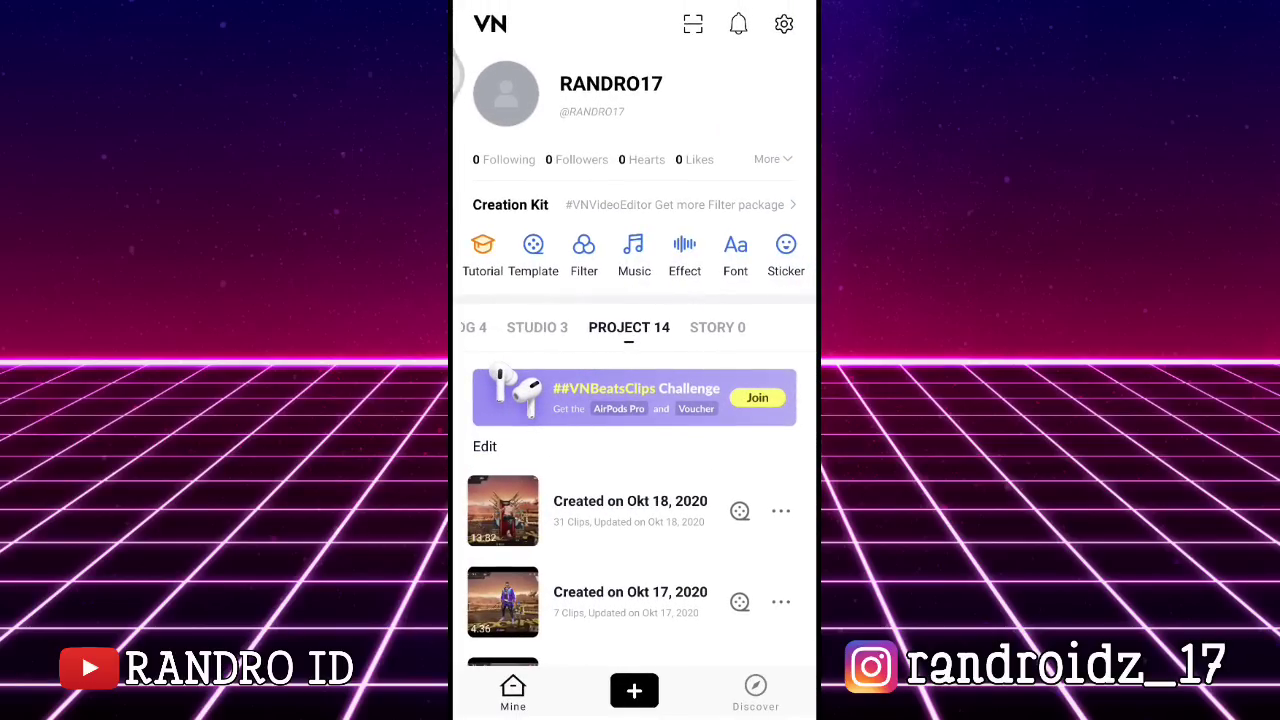